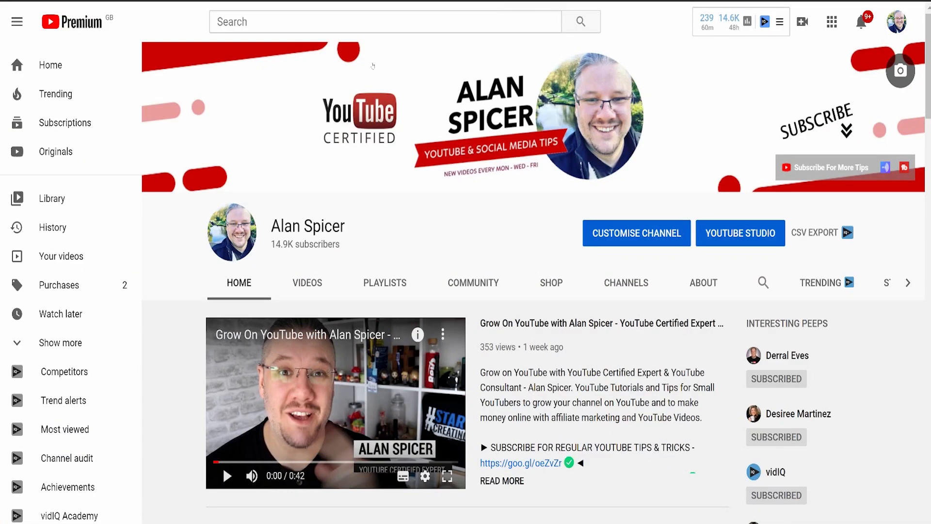
mouse_move(606, 36)
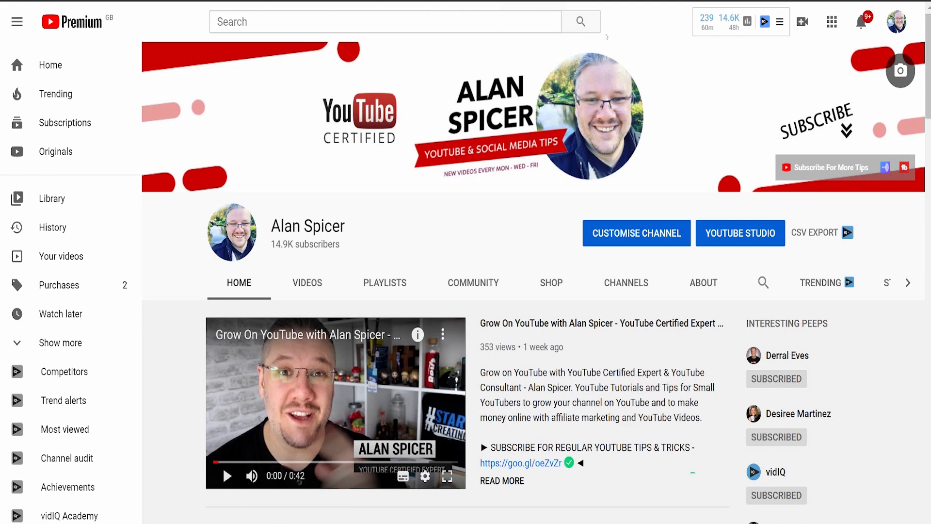
Reveal the Create menu with upload, go-live and post options from the channel page
click(802, 22)
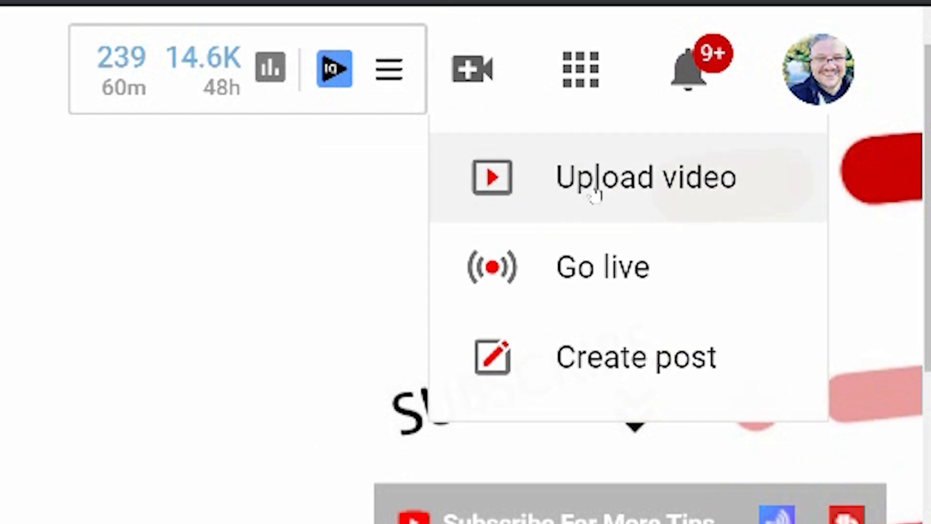
Upload Superlump and the Unicorn and Paper Dolls together from the computer
click(644, 177)
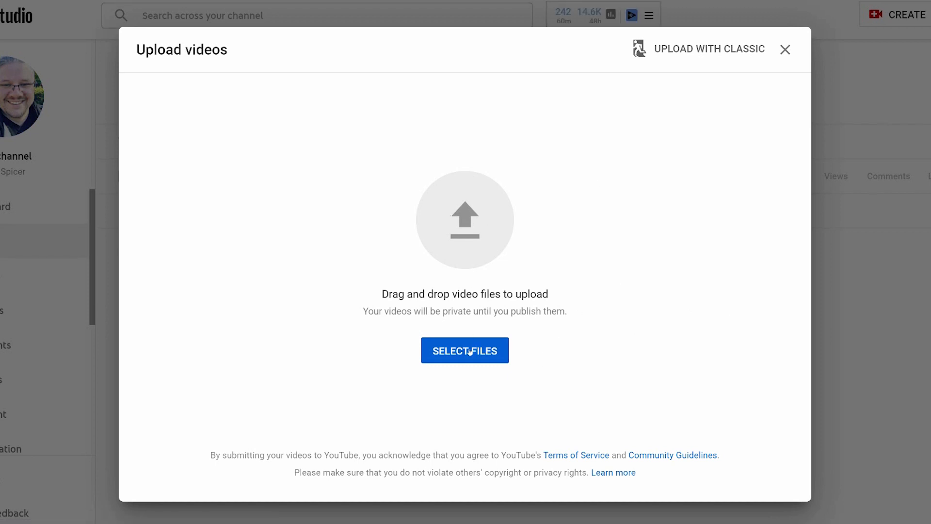
click(464, 350)
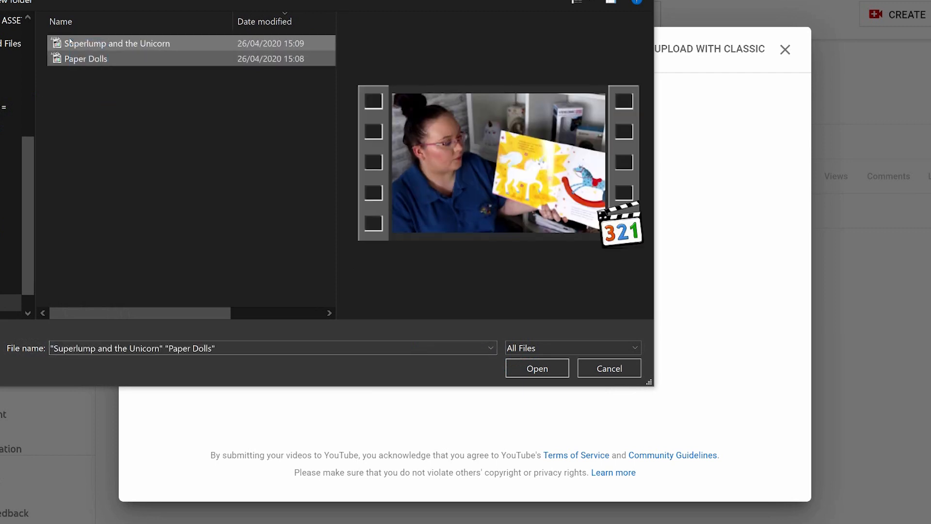
click(536, 369)
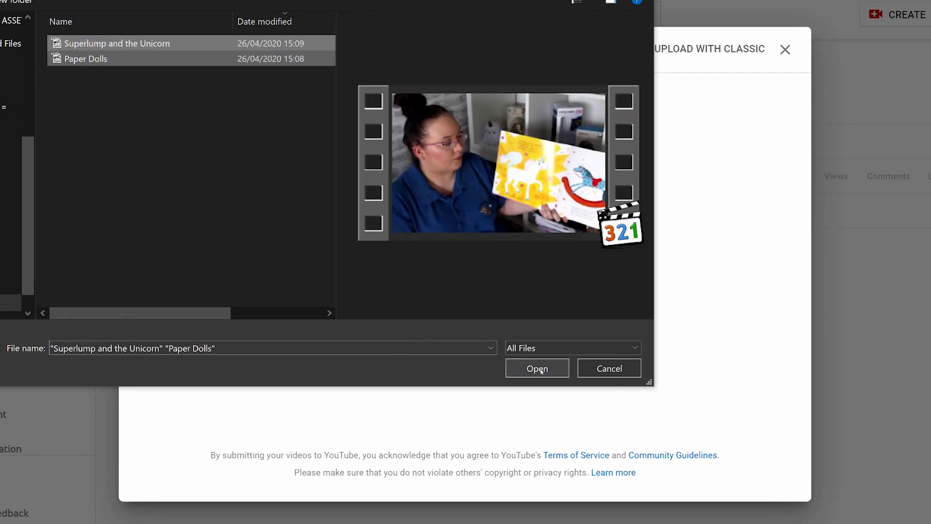
click(537, 369)
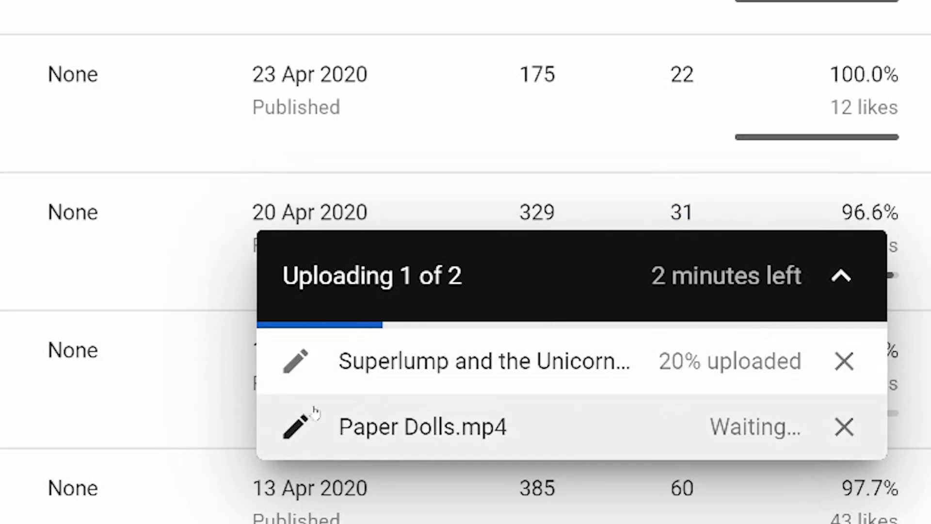
mouse_move(758, 328)
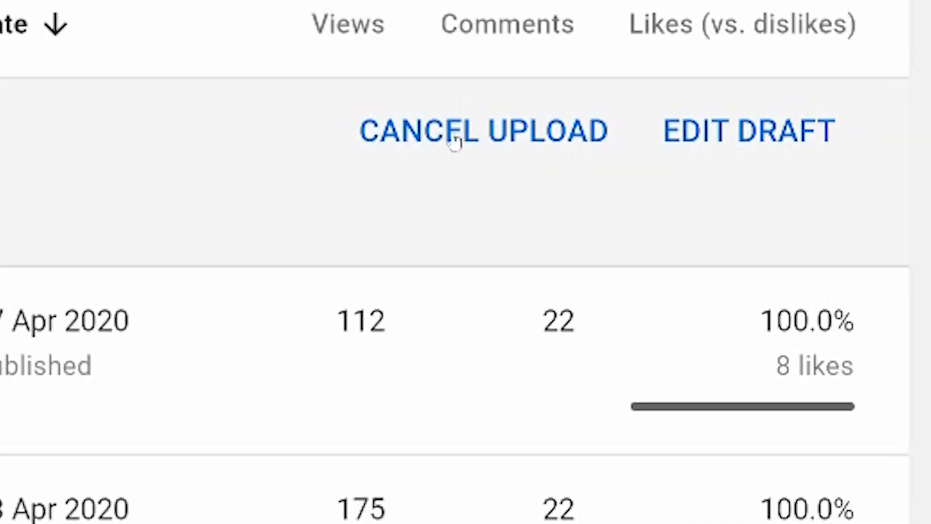
mouse_move(517, 162)
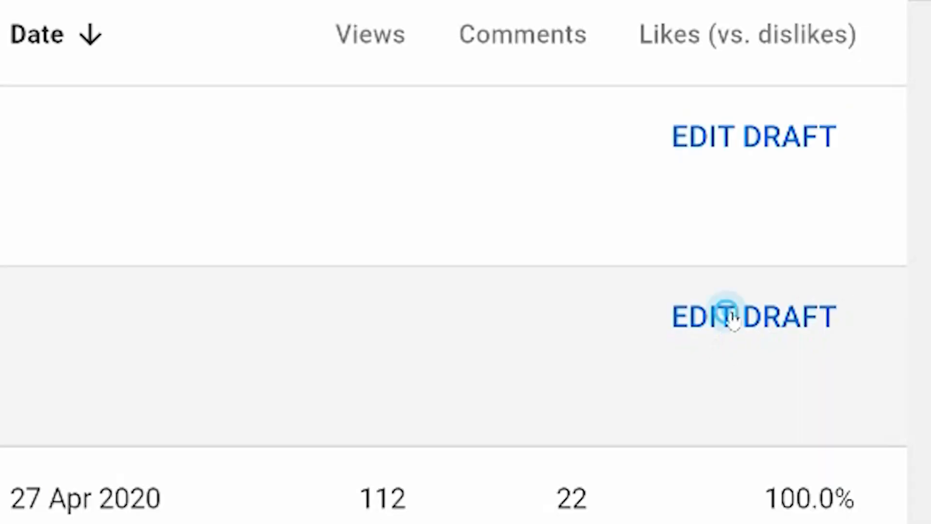
Edit the Superlump and the Unicorn draft, reviewing Details including paid promotion and tags
click(755, 316)
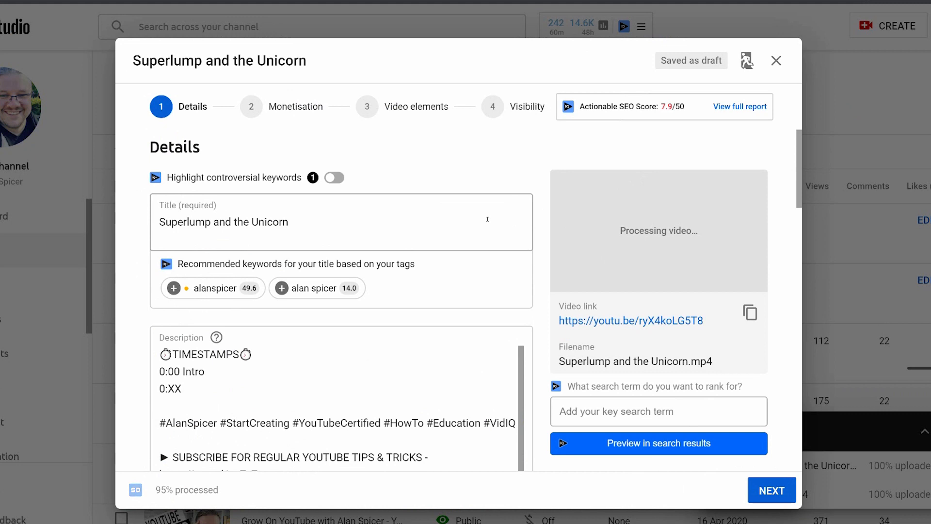
scroll(down, 3)
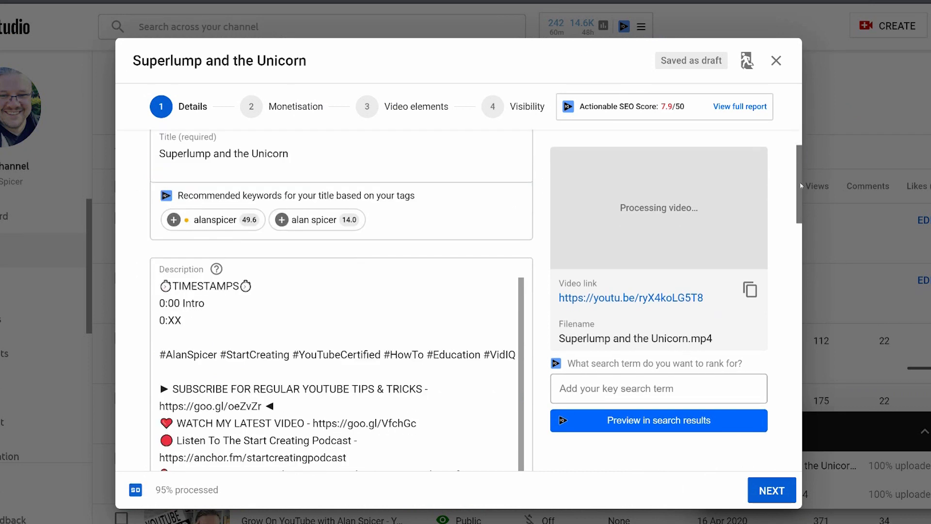
scroll(down, 3)
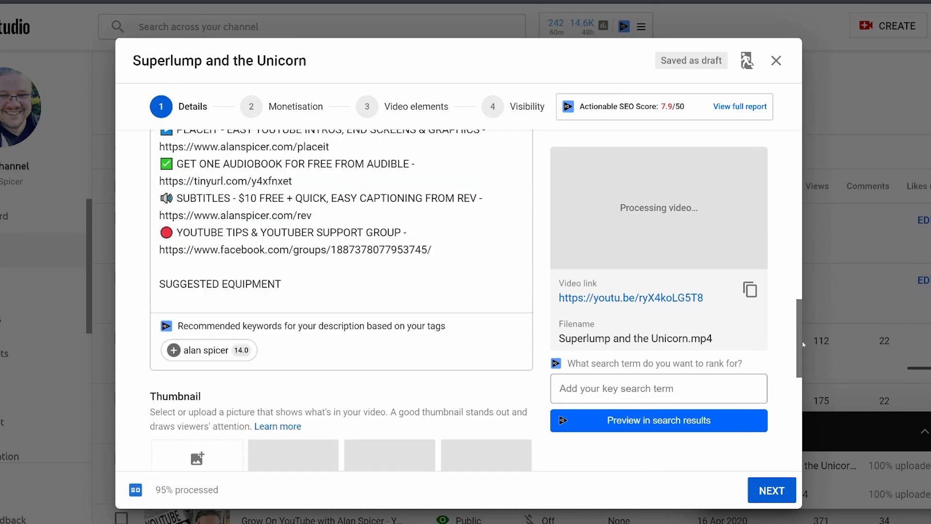
scroll(down, 3)
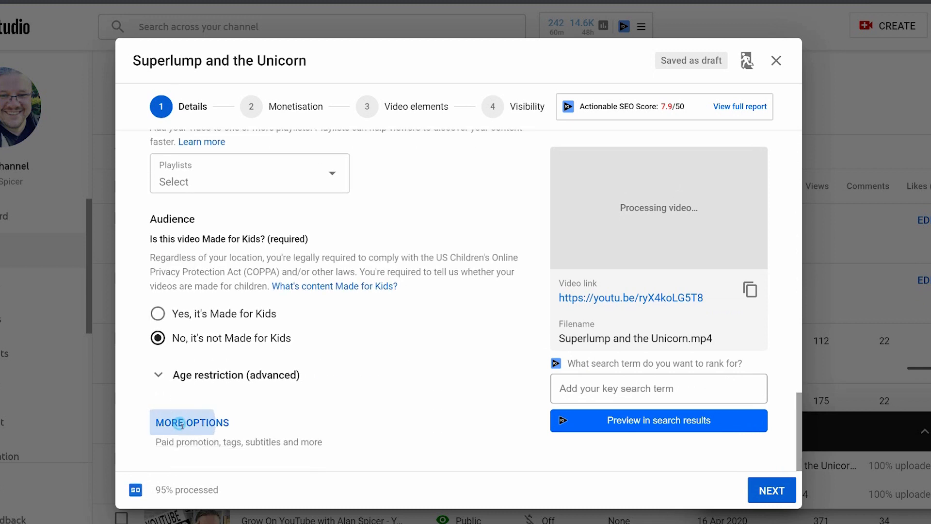
click(191, 422)
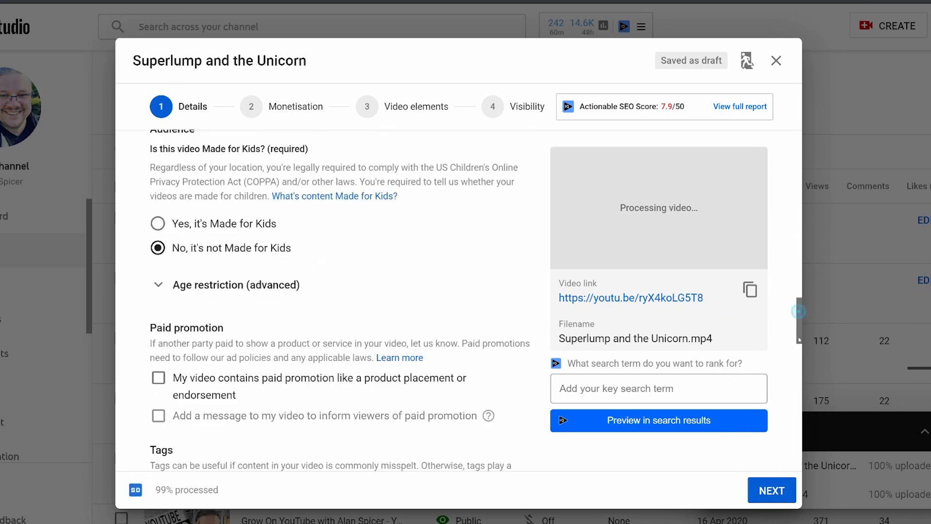
scroll(down, 3)
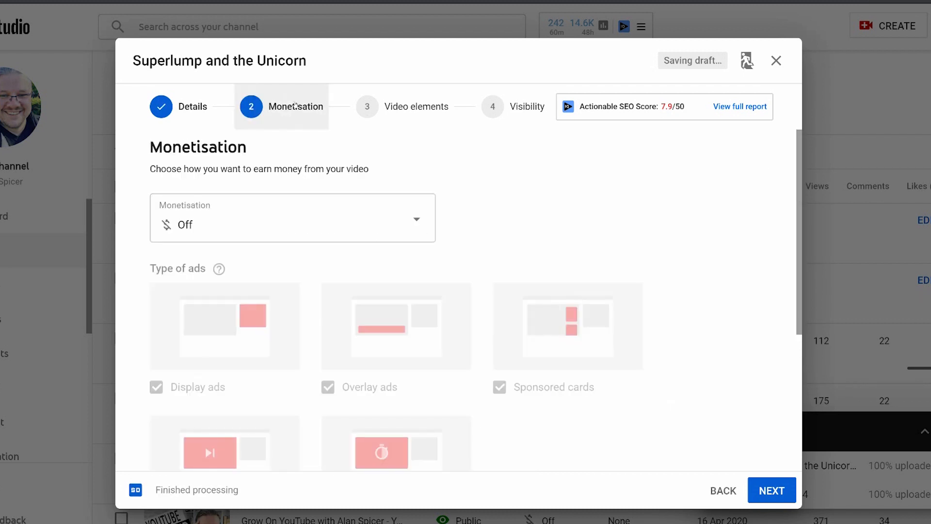
Leave the draft's monetisation set to Off
click(292, 219)
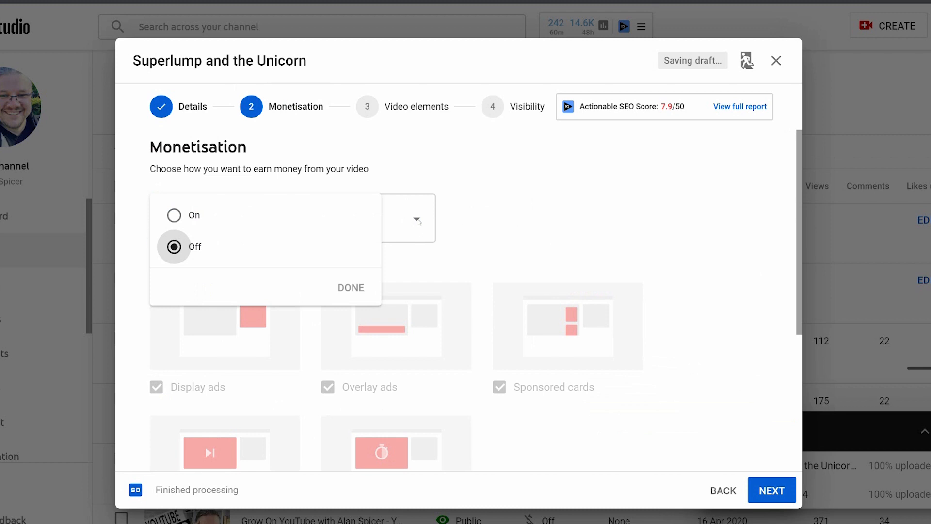
click(350, 287)
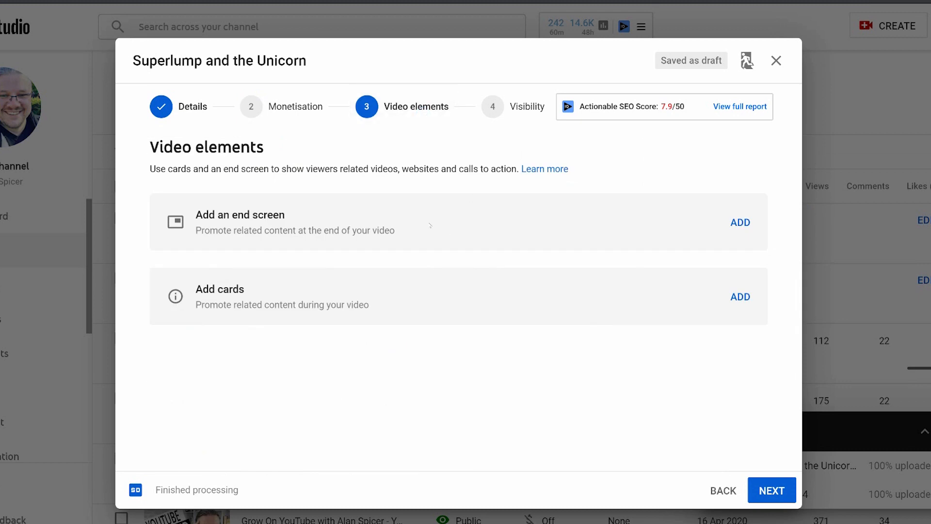
mouse_move(741, 216)
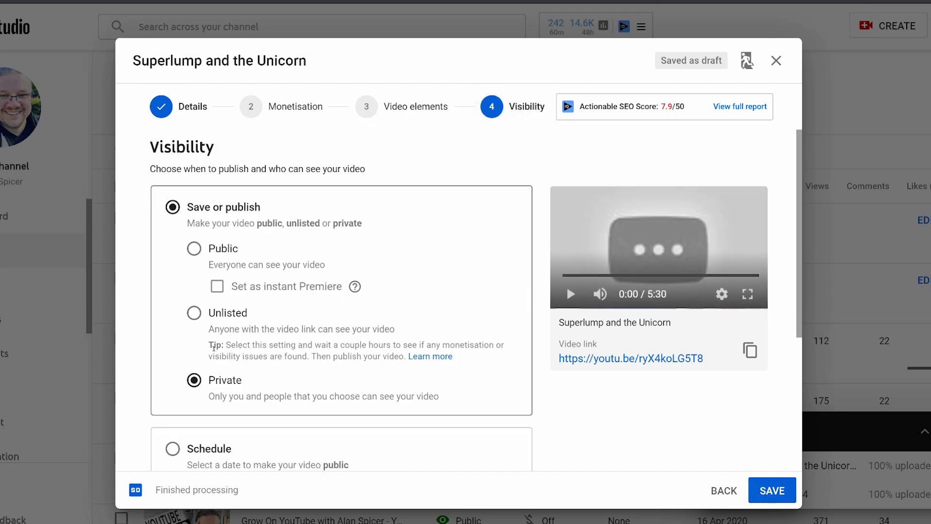
mouse_move(343, 417)
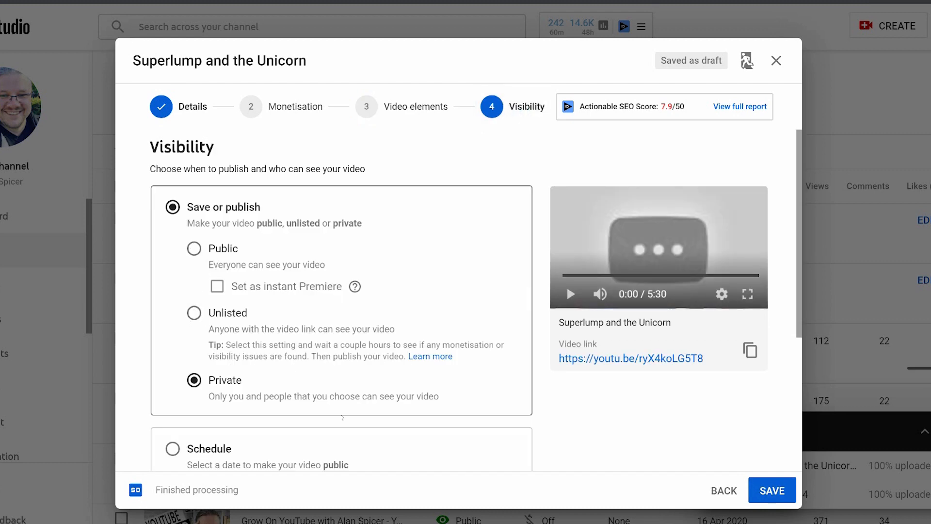
Review the Visibility step with Private chosen for Superlump and the Unicorn
scroll(down, 3)
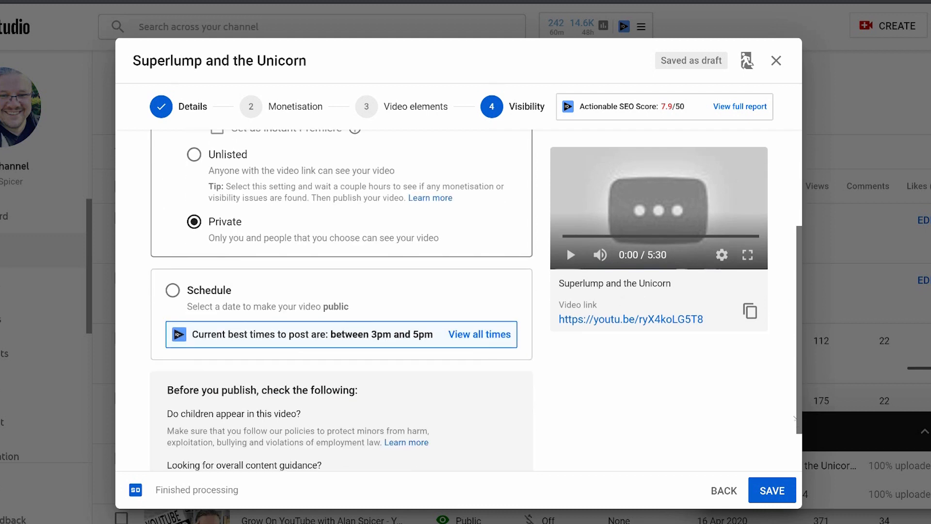
scroll(down, 3)
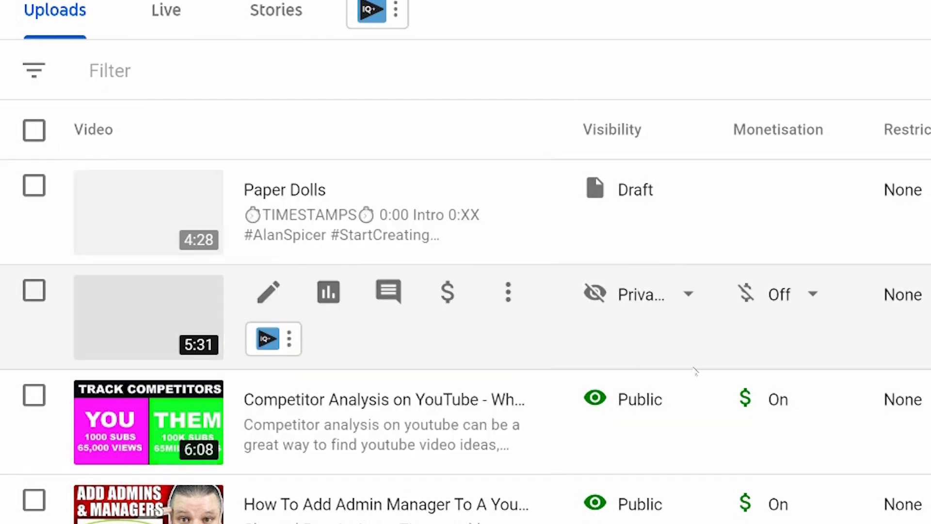
mouse_move(153, 224)
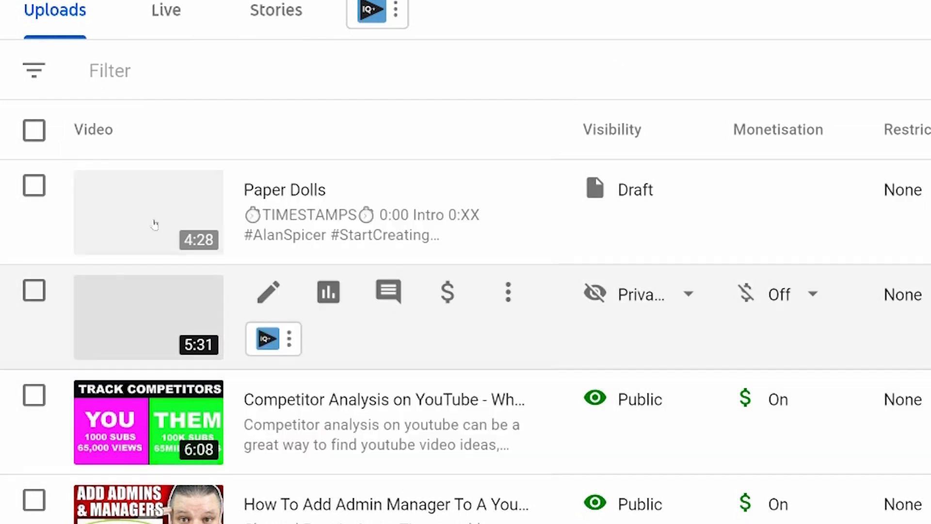